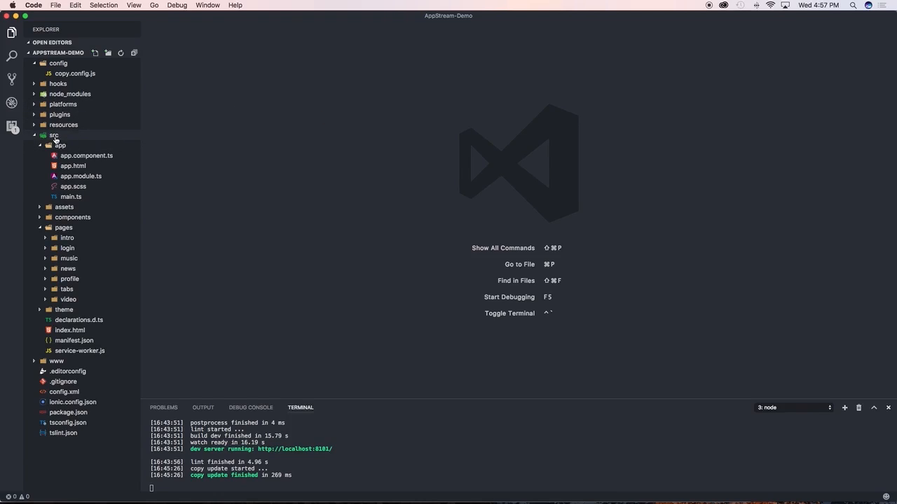
pyautogui.moveTo(59, 145)
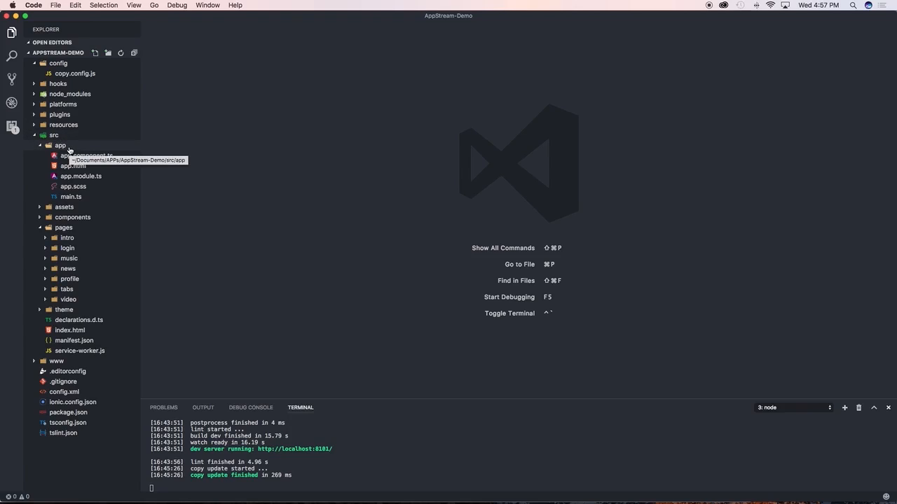
pyautogui.moveTo(74, 166)
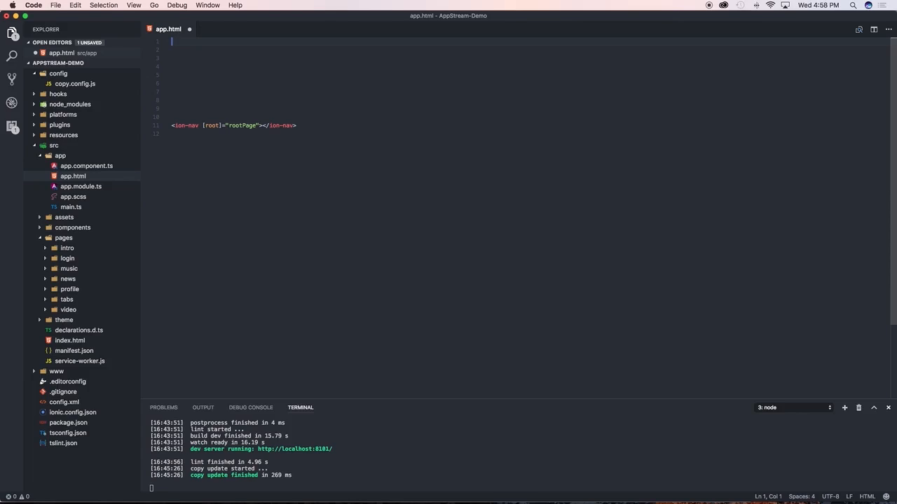
# Step: Begin an ion-menu tag with [content]="content" and give ion-nav a #content reference
pyautogui.write('<')
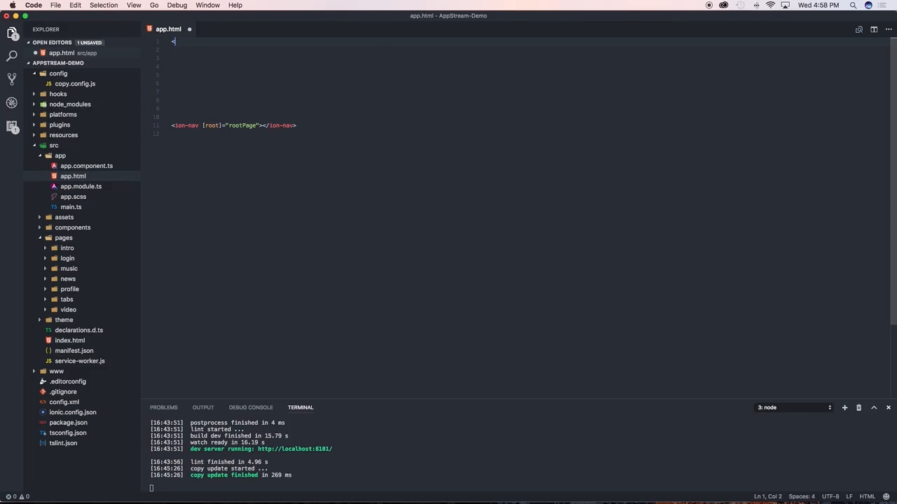
pyautogui.write('ion')
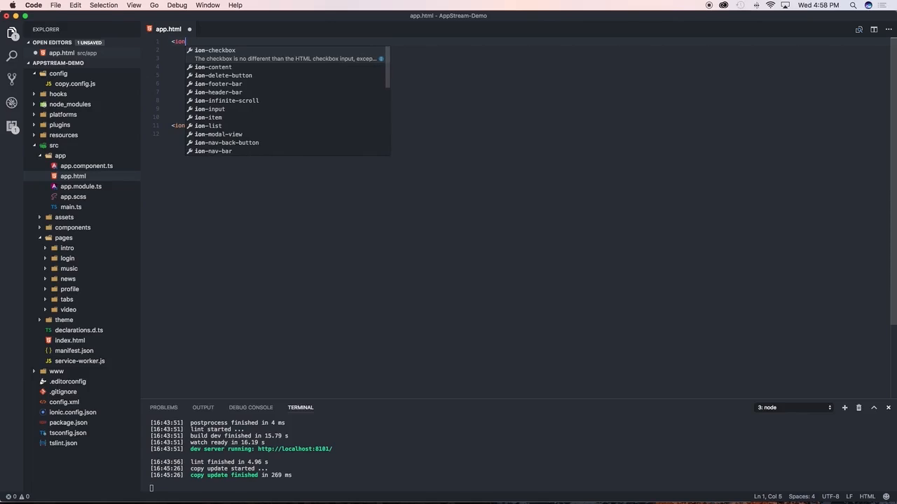
pyautogui.write('-menu')
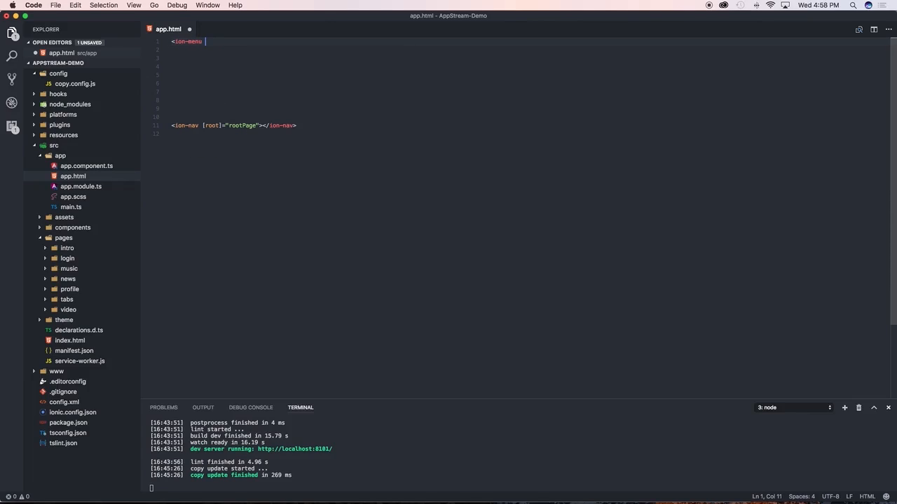
pyautogui.write('[content]=')
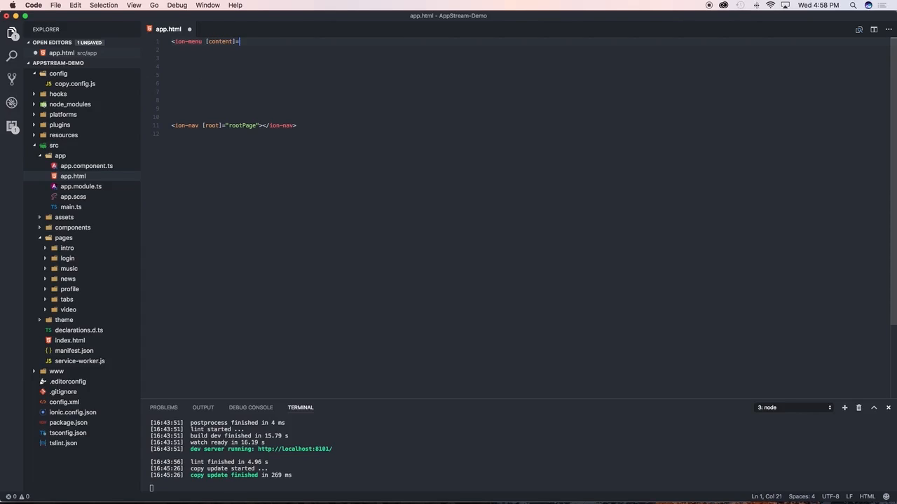
pyautogui.write('""')
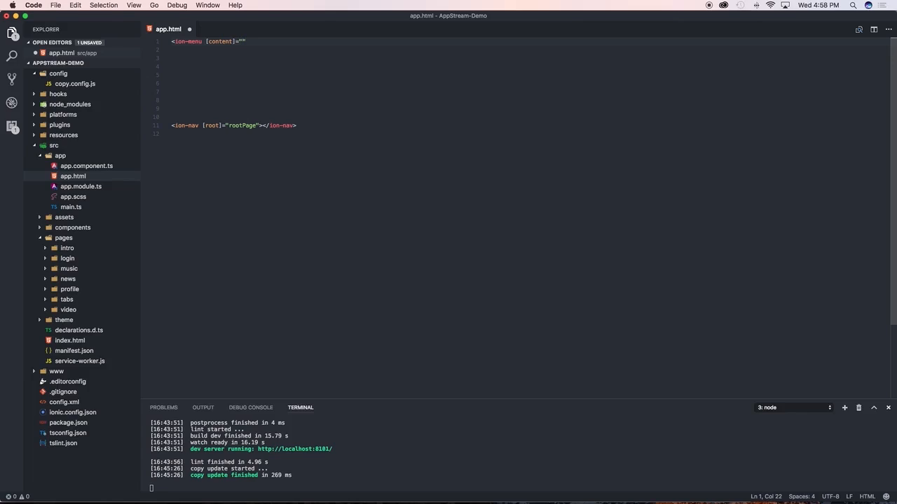
pyautogui.write('content')
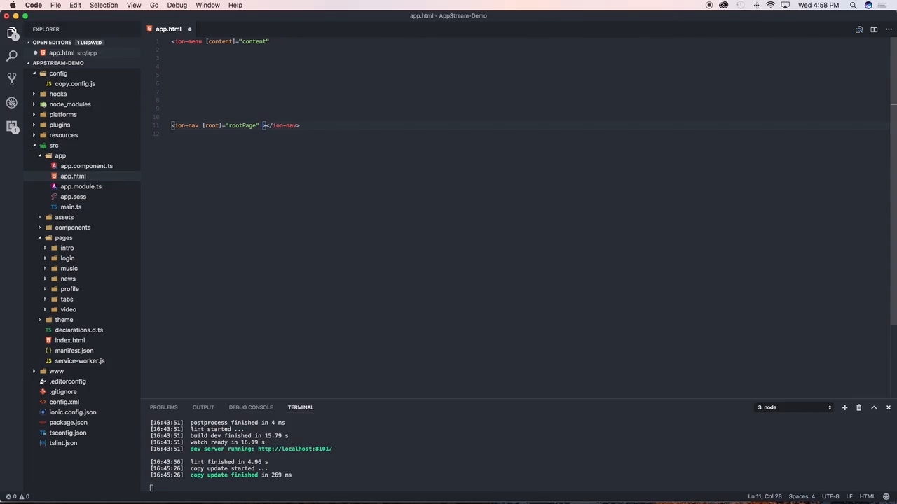
pyautogui.write('#content>')
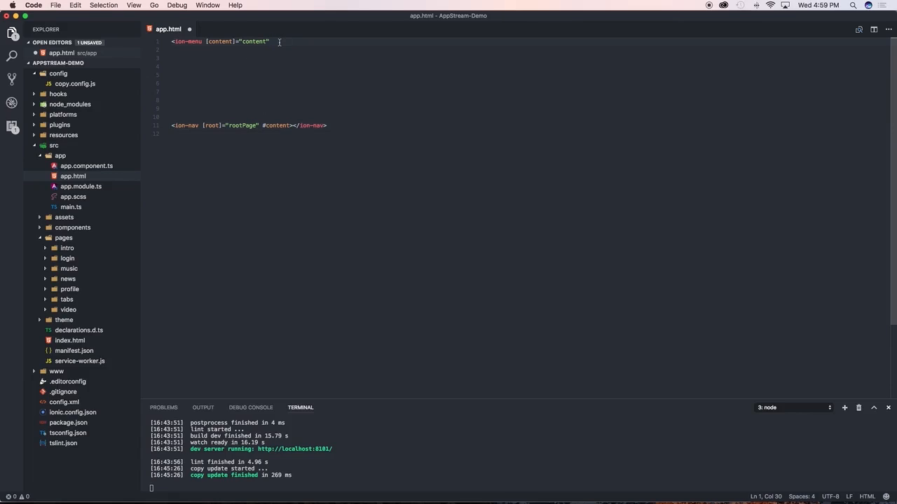
pyautogui.press('enter')
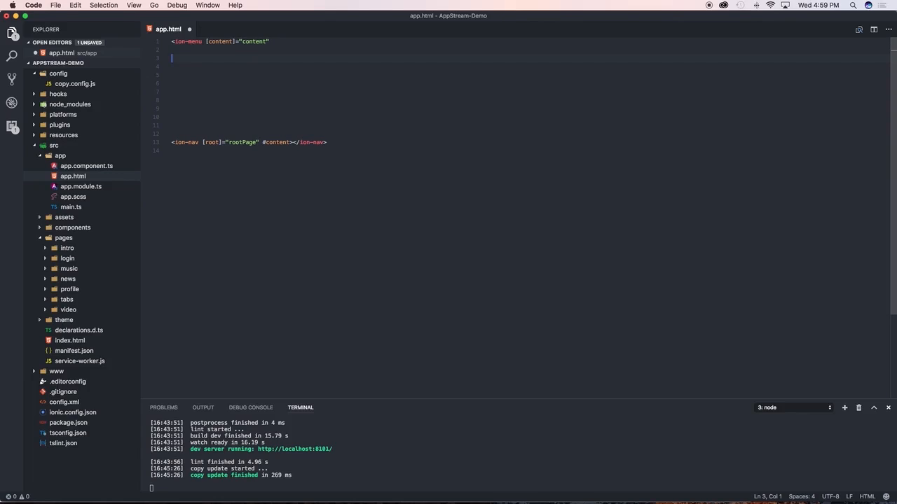
# Step: Add an <ion-content padding> block, close the ion-menu tag, and add </ion-menu> above ion-nav
pyautogui.write('<ion')
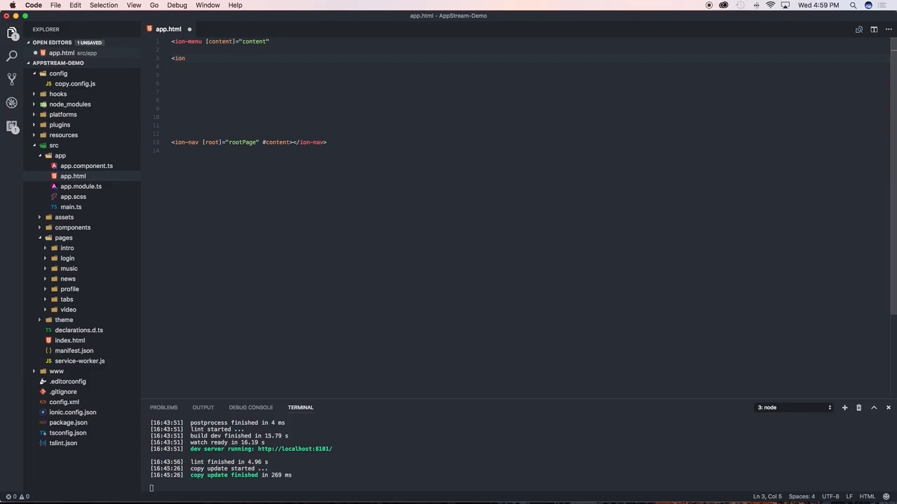
pyautogui.write('-content')
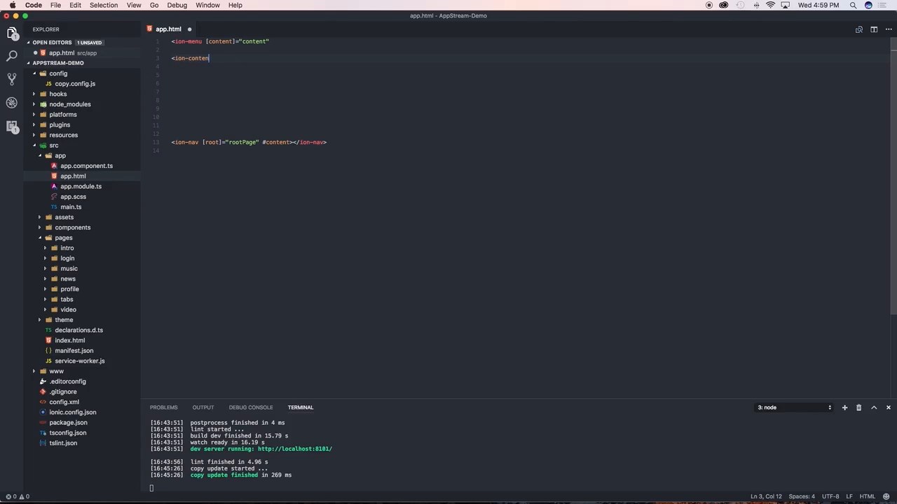
pyautogui.write('t')
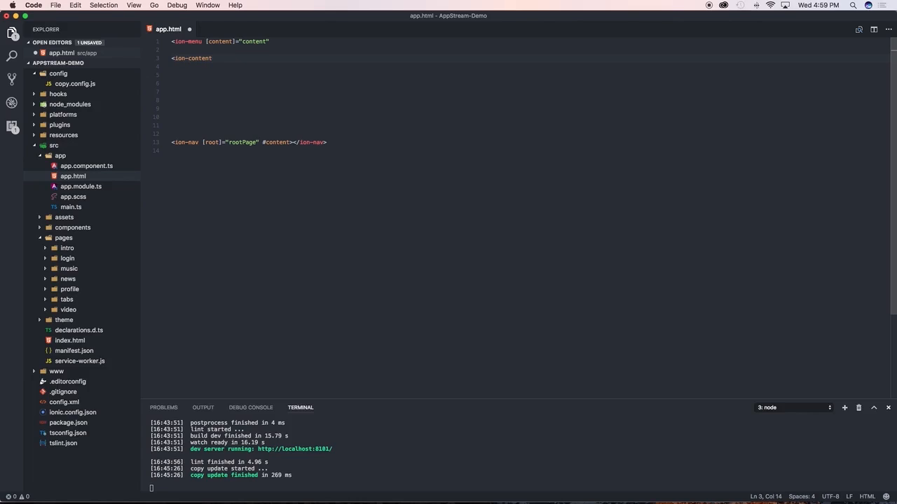
pyautogui.write('padding></ion-content>')
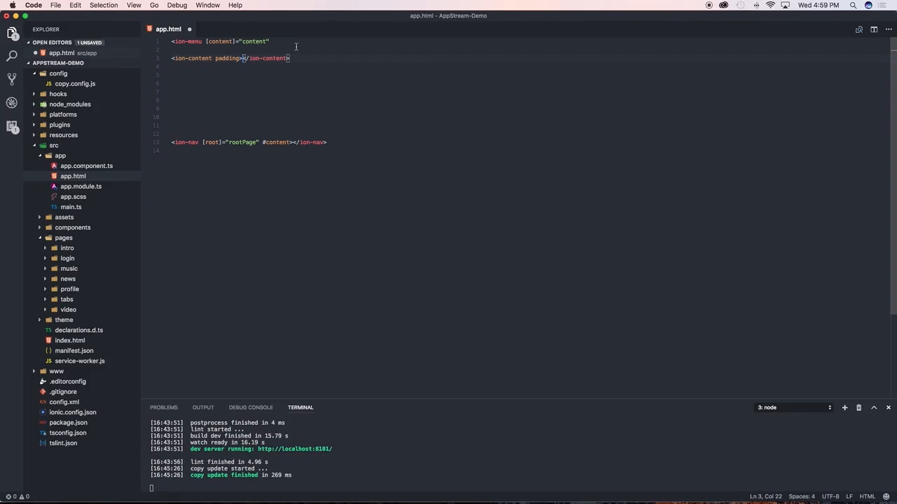
pyautogui.click(270, 42)
pyautogui.write('>')
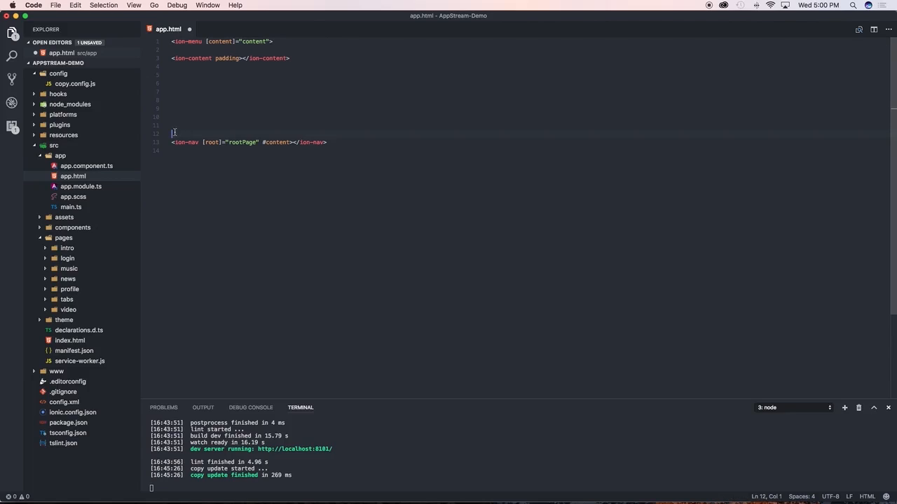
pyautogui.write('</ion-menu>')
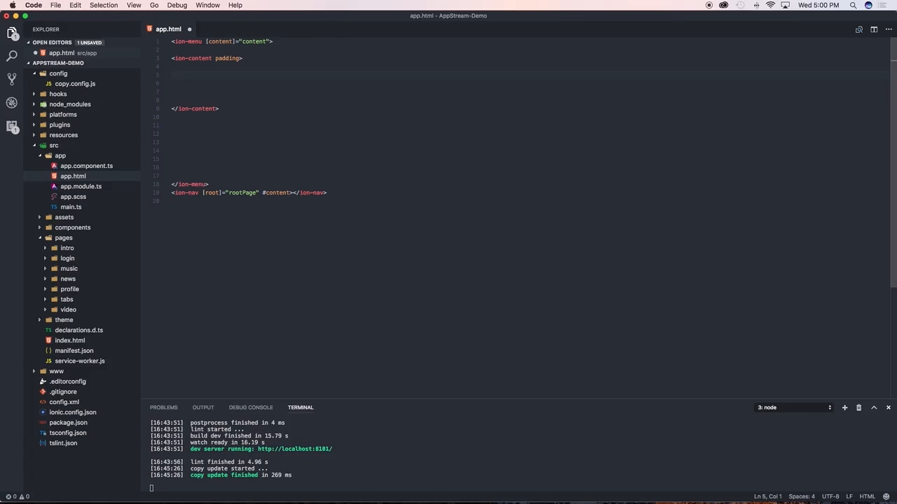
# Step: Put an <h4>This is awesome</h4> heading inside ion-content and save app.html
pyautogui.write('<')
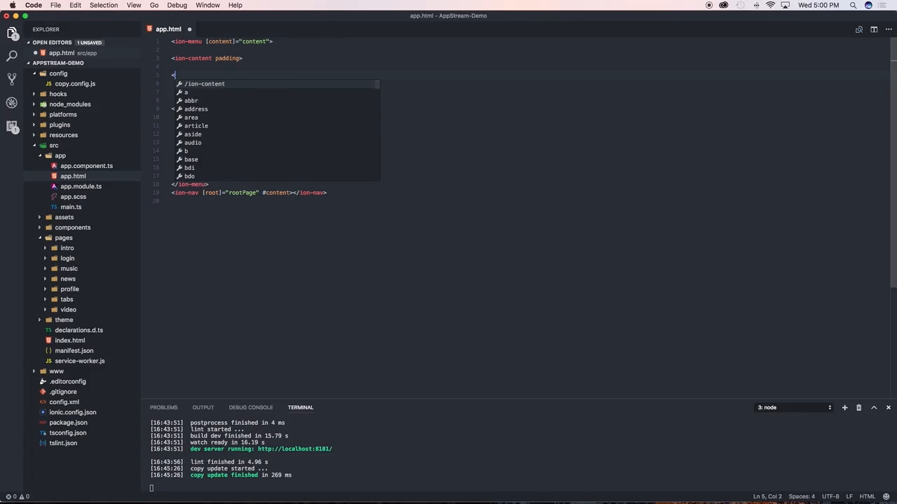
pyautogui.write('h4>This is</h4>')
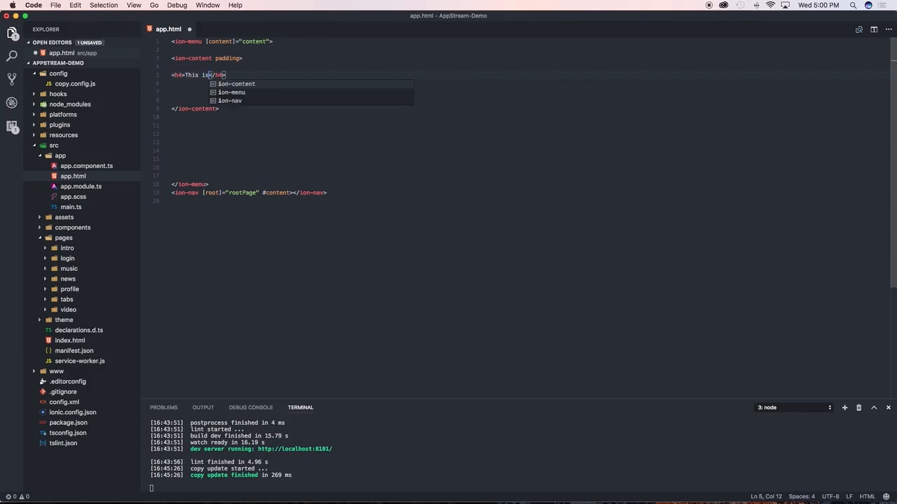
pyautogui.write('awesome')
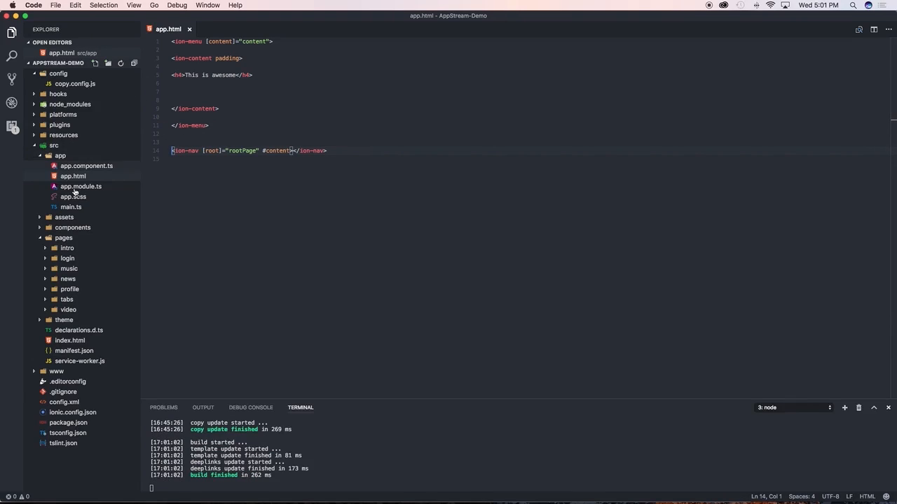
pyautogui.click(70, 288)
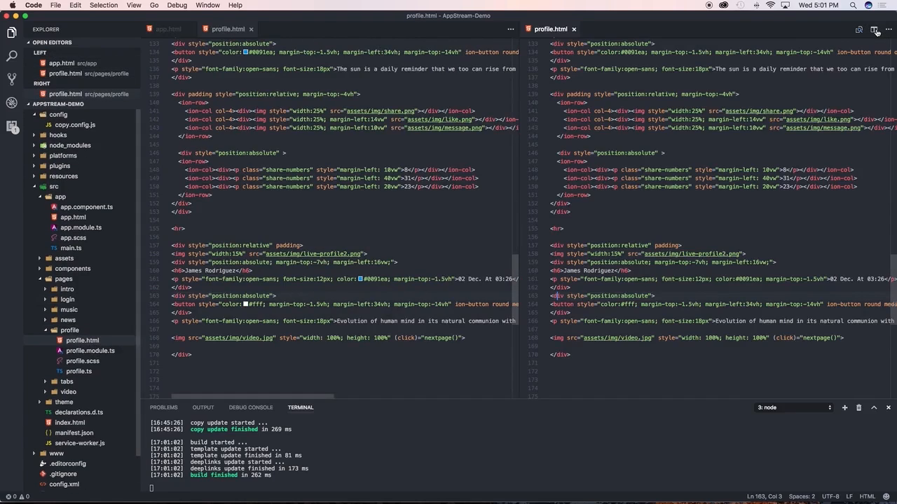
# Step: Show profile.html beside app.html and scroll up to its ion-navbar
pyautogui.click(168, 29)
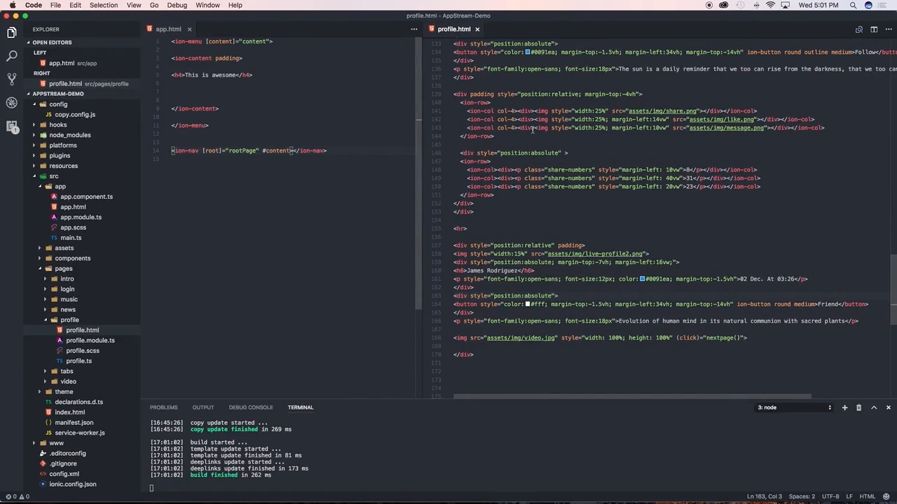
pyautogui.scroll(3)
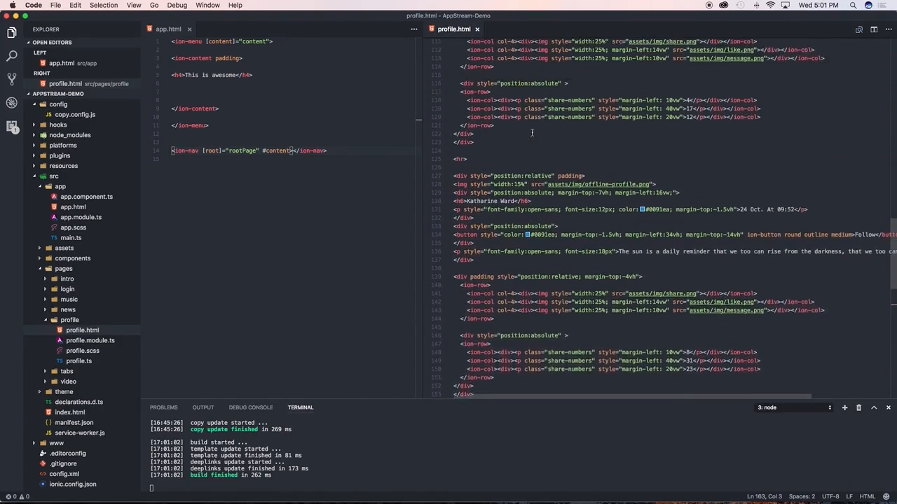
pyautogui.scroll(3)
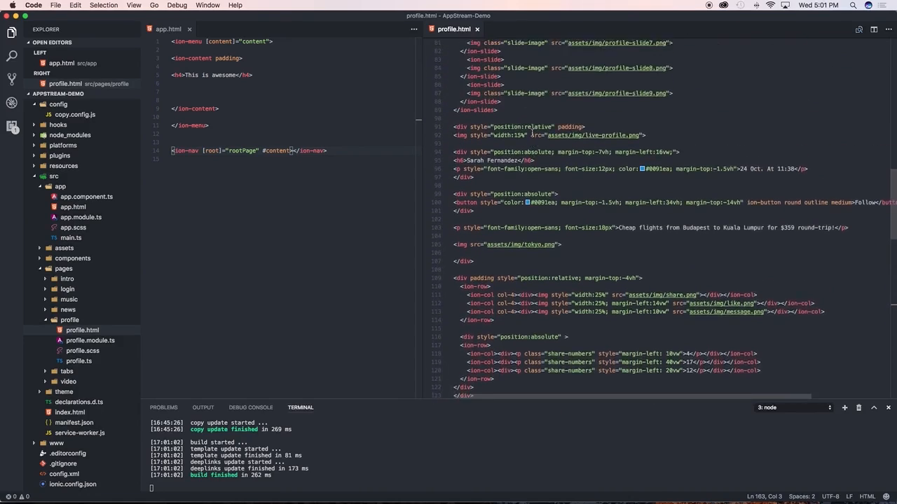
pyautogui.scroll(3)
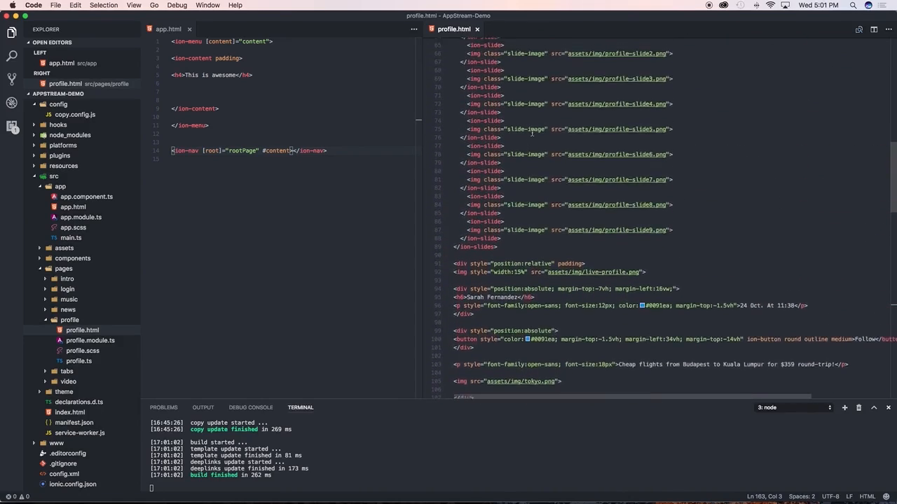
pyautogui.scroll(3)
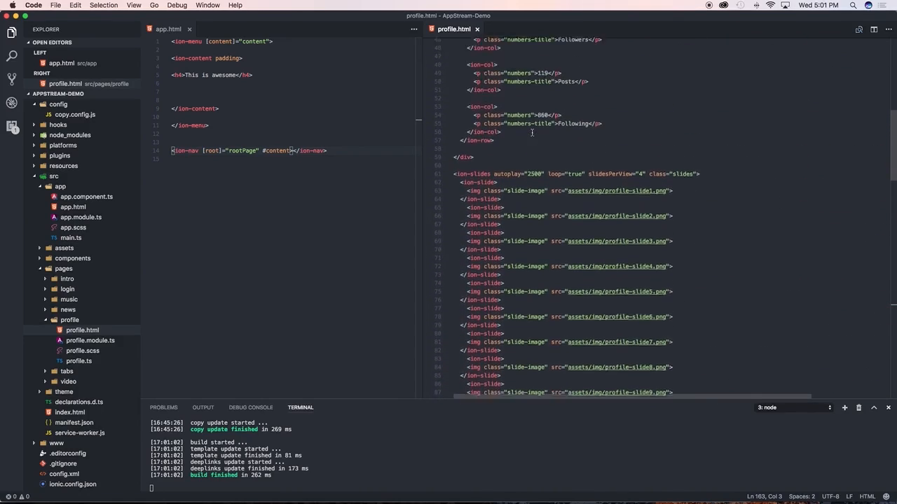
pyautogui.scroll(3)
pyautogui.write('<ion-buttons start')
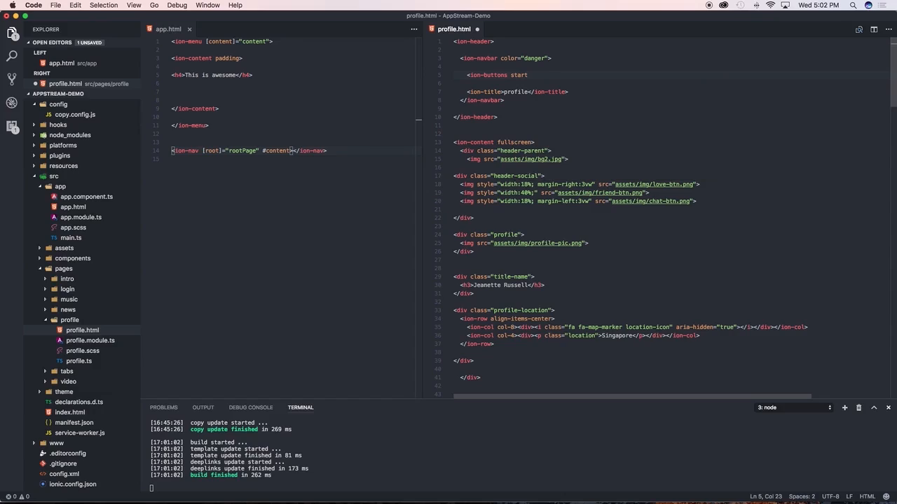
# Step: Add an icon-only menuToggle button with a "menu" ion-icon inside ion-buttons start
pyautogui.write('>')
pyautogui.press('Enter')
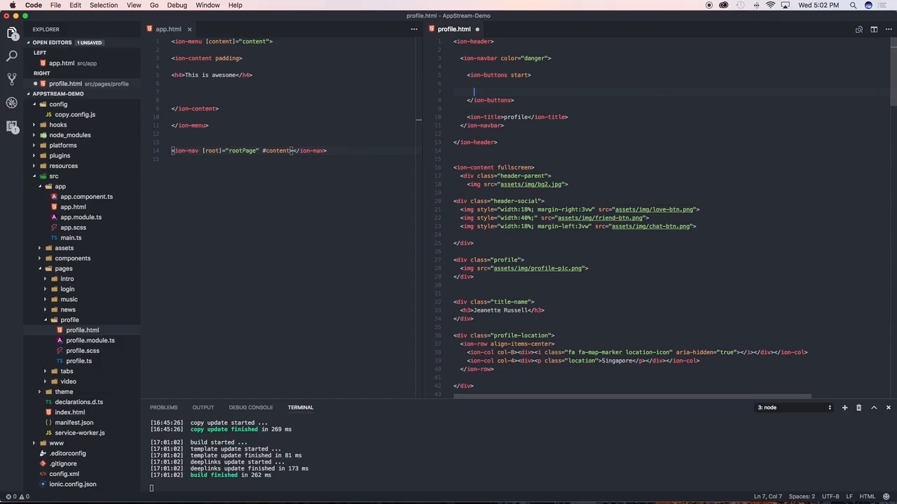
pyautogui.press('Backspace')
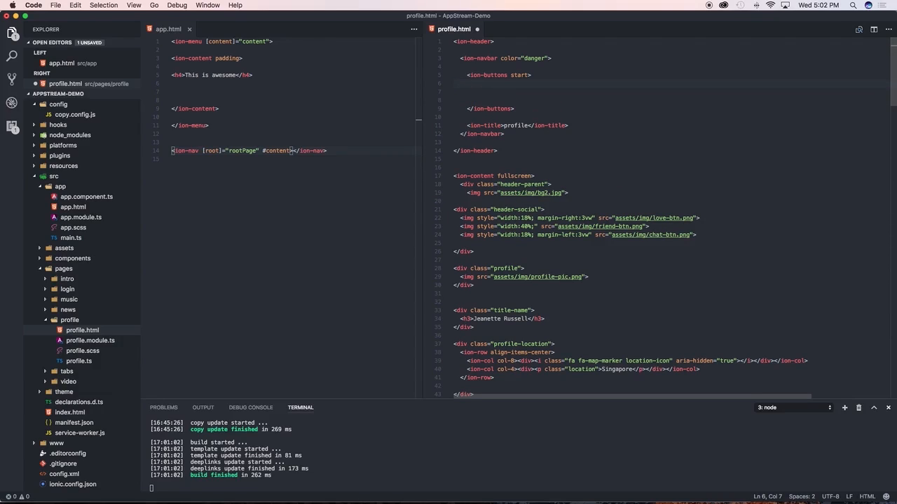
pyautogui.write('button ion-button icon-only')
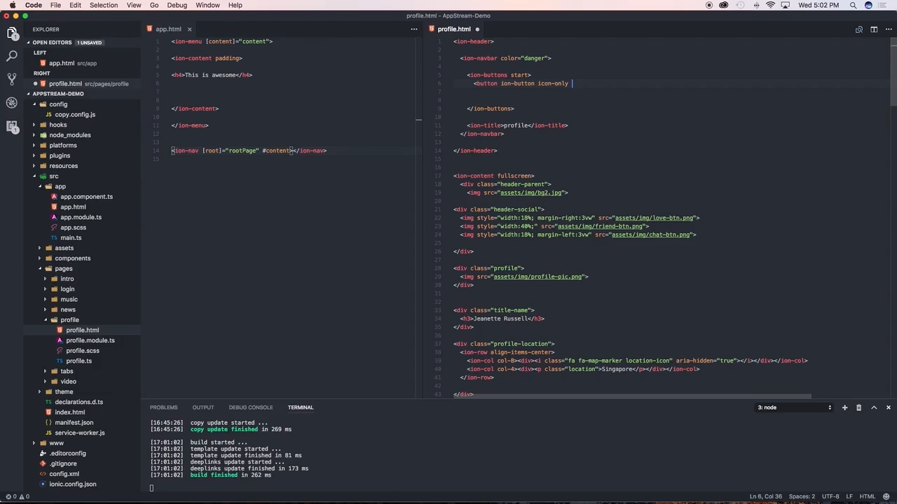
pyautogui.write('menuToggle>')
pyautogui.click(577, 92)
pyautogui.write('<ion-icon name="menu"></ion-icon>')
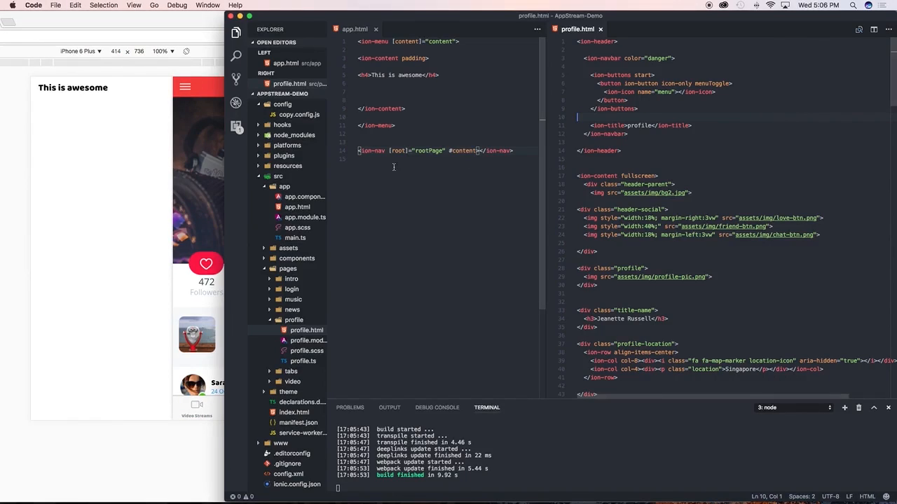
pyautogui.moveTo(381, 75)
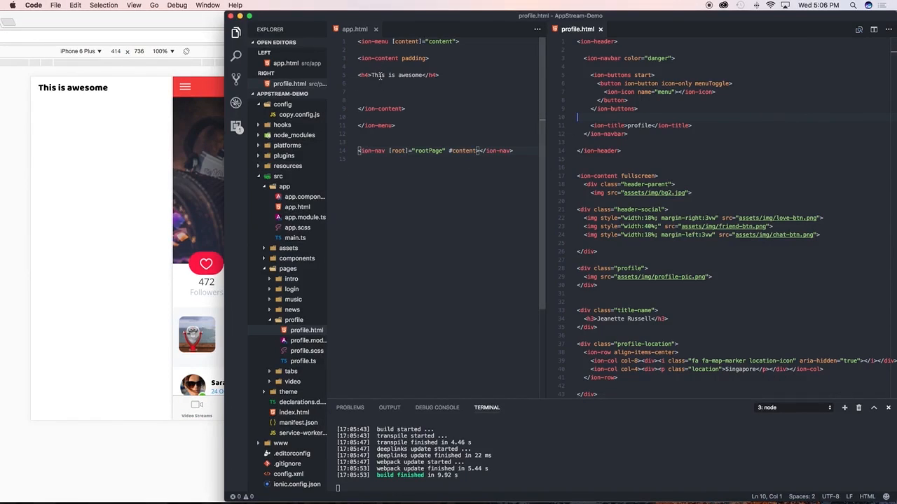